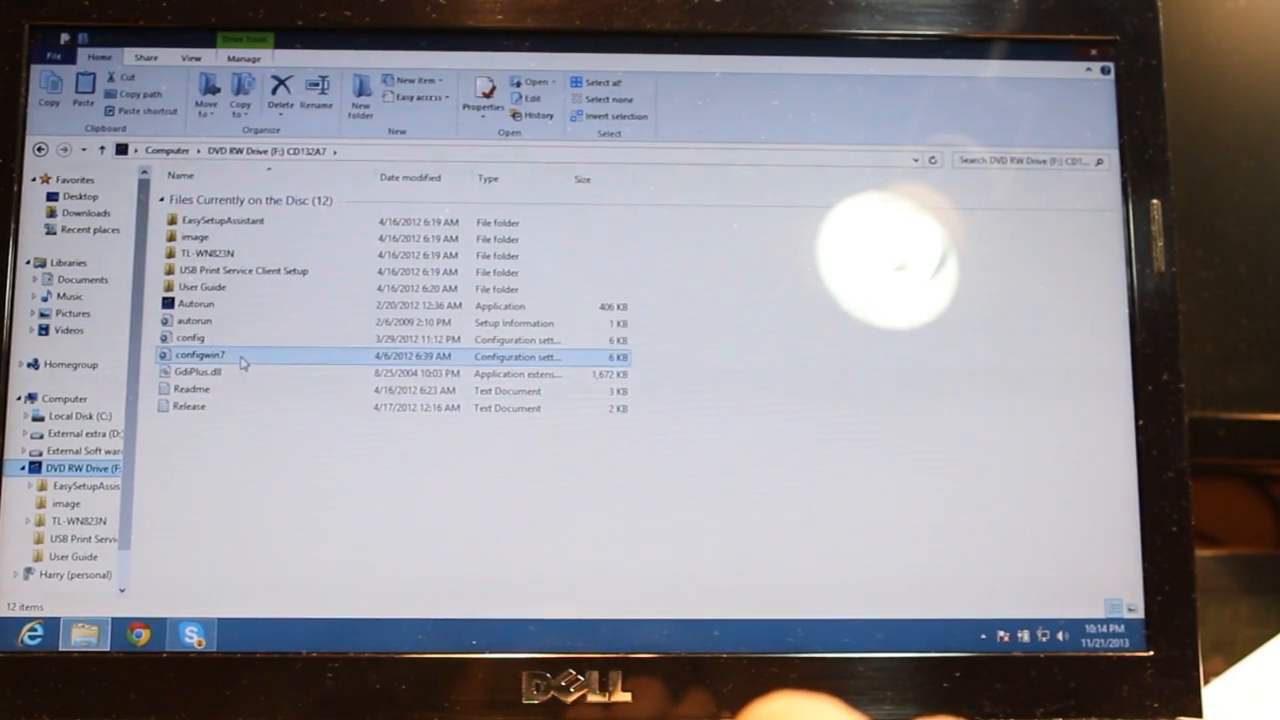
- Launch the disc's Autorun so the TP-LINK Setup Wizard lists router models
{"action": "left_click", "coordinate": [195, 305]}
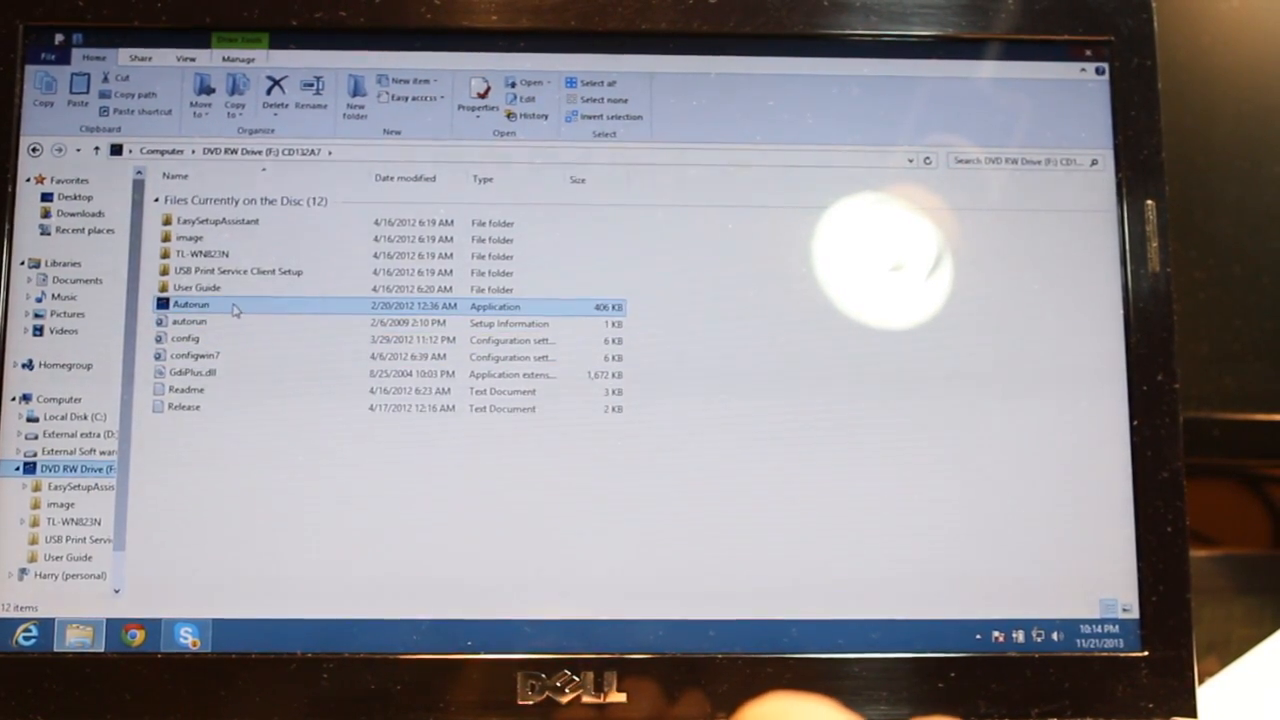
{"action": "double_click", "coordinate": [190, 304]}
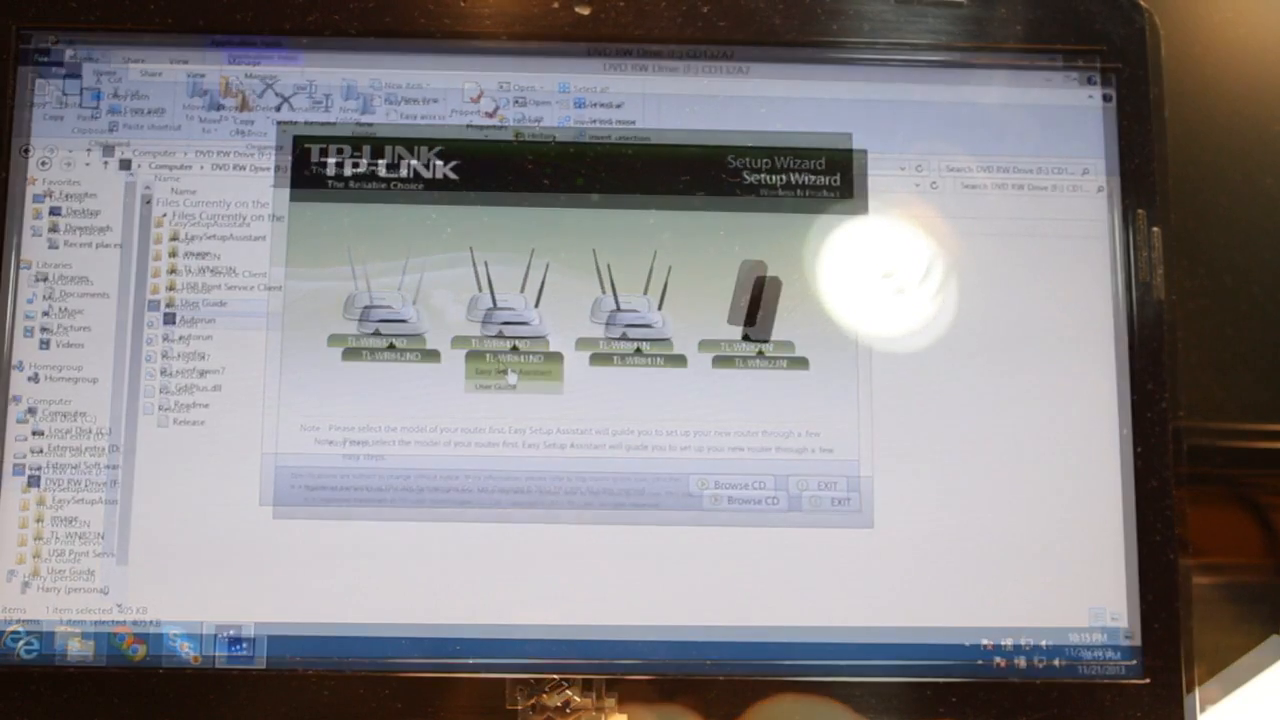
- Start Easy Setup Assistant for the router and choose English as the language
{"action": "left_click", "coordinate": [513, 371]}
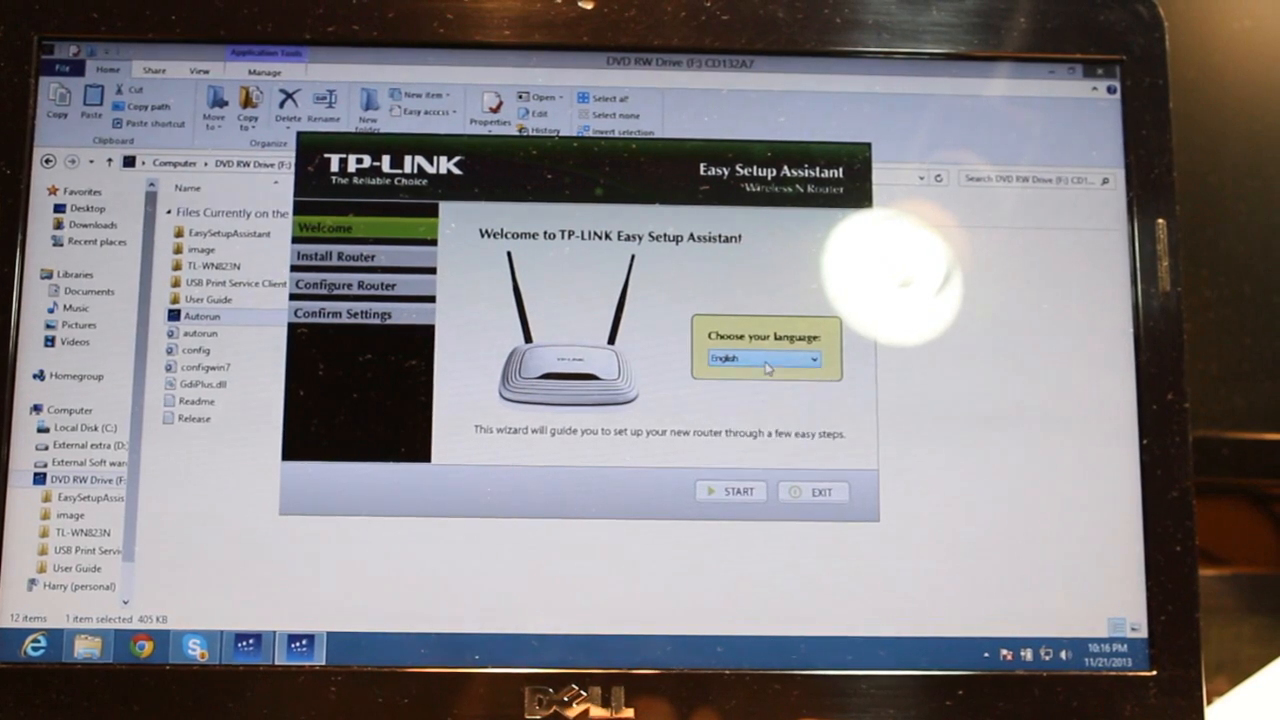
{"action": "left_click", "coordinate": [760, 360]}
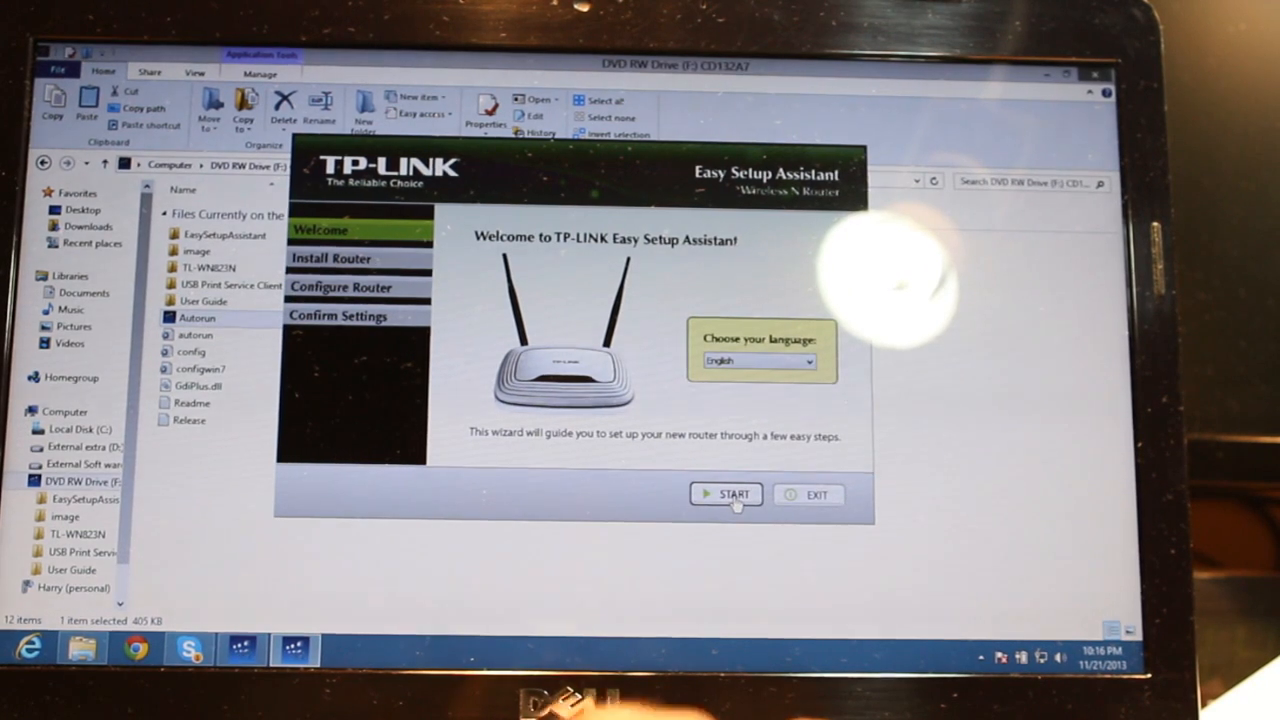
- Run through the START, cabling and LED pages and allow the assistant through Windows Firewall
{"action": "left_click", "coordinate": [727, 494]}
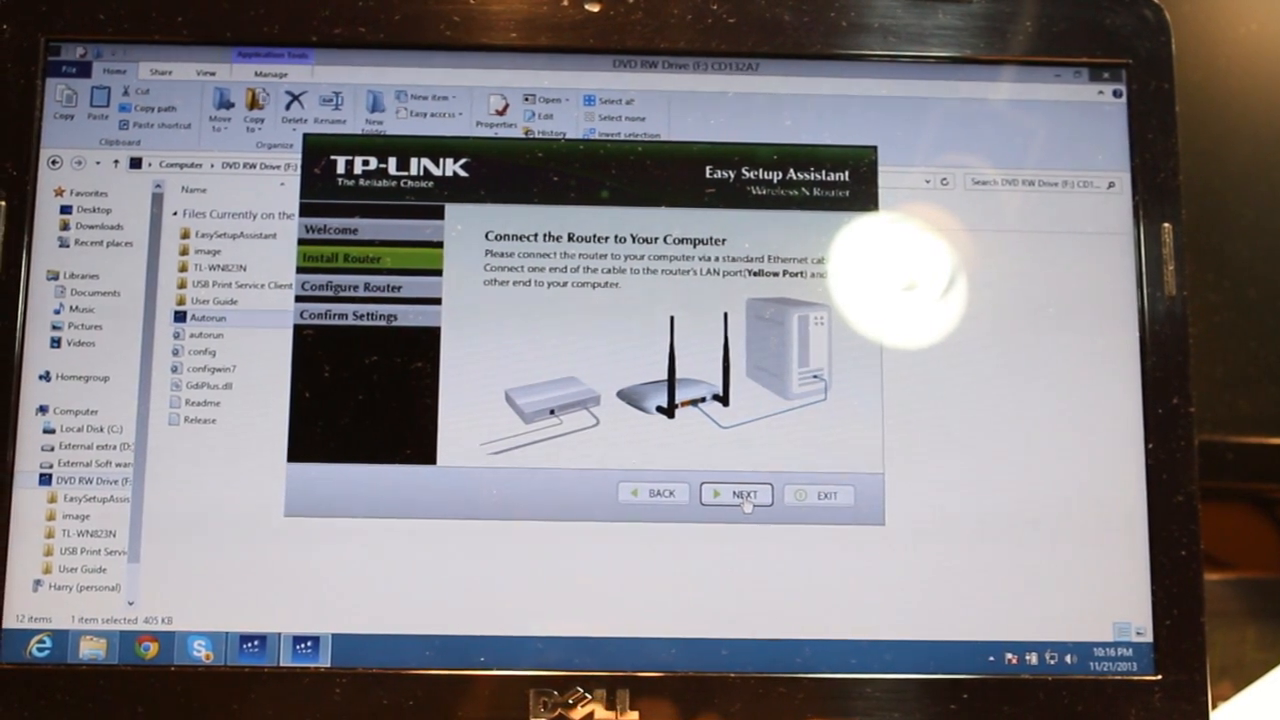
{"action": "left_click", "coordinate": [740, 493]}
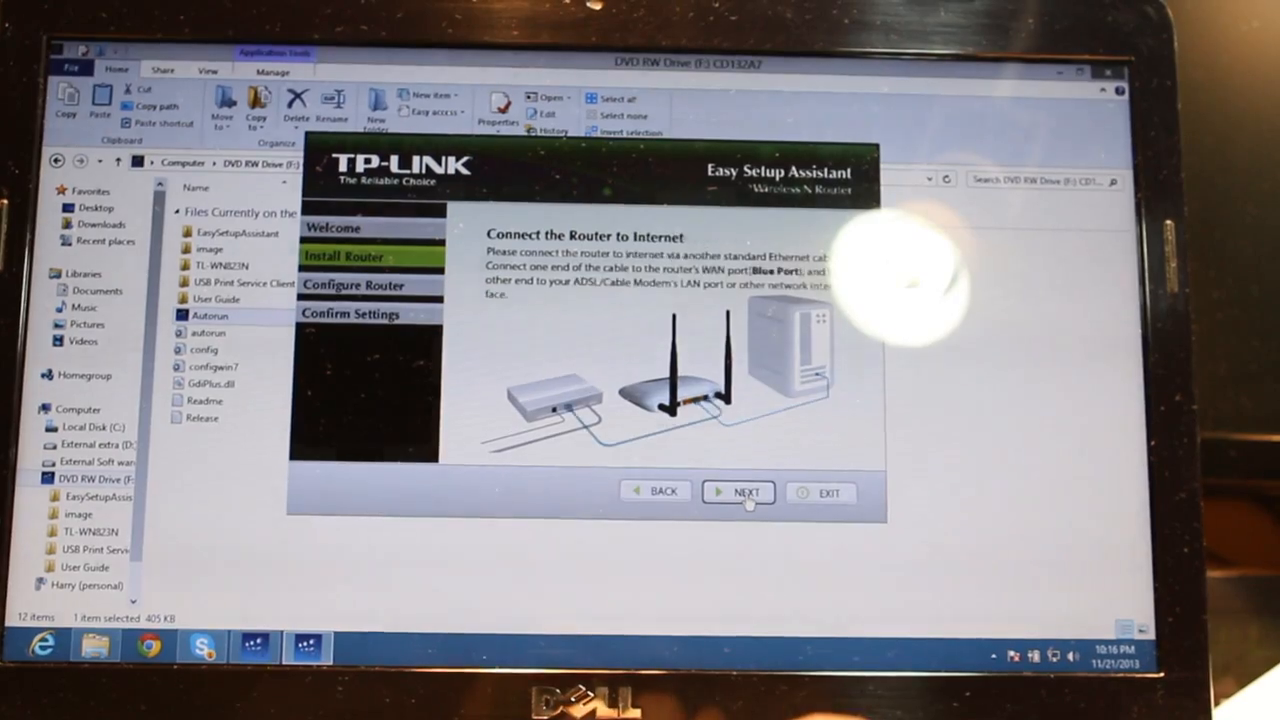
{"action": "left_click", "coordinate": [739, 492]}
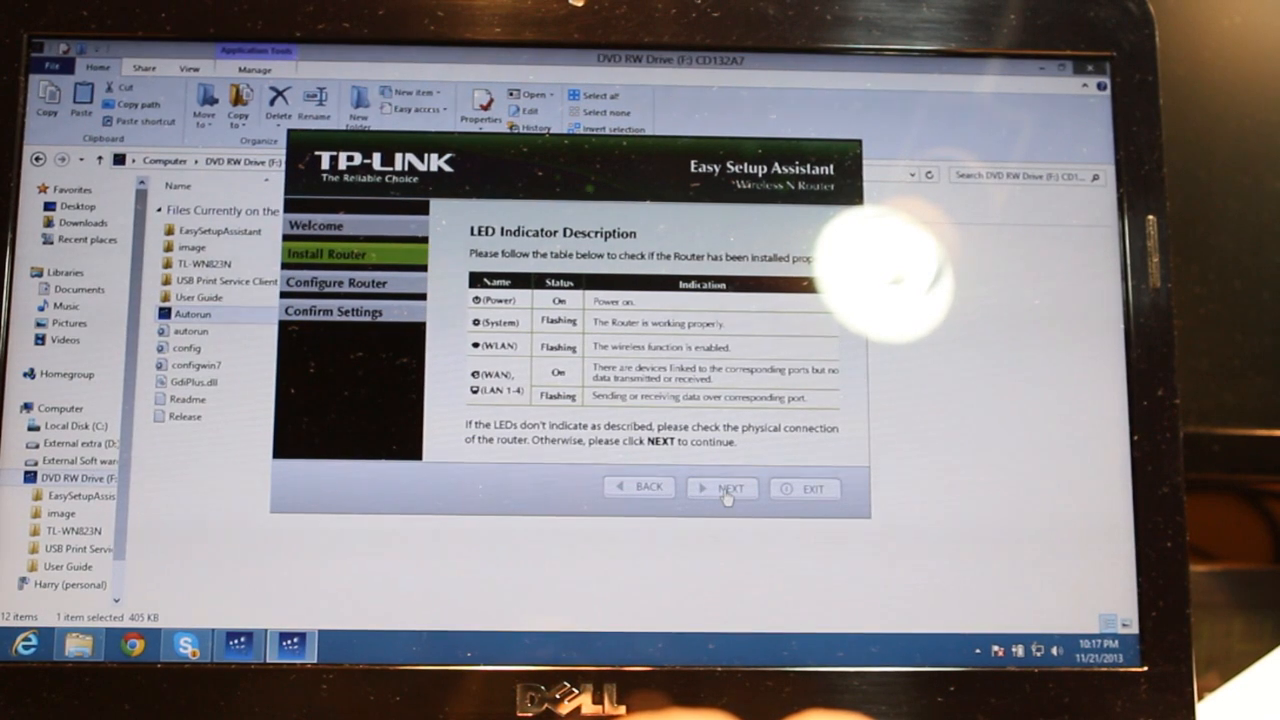
{"action": "left_click", "coordinate": [723, 489]}
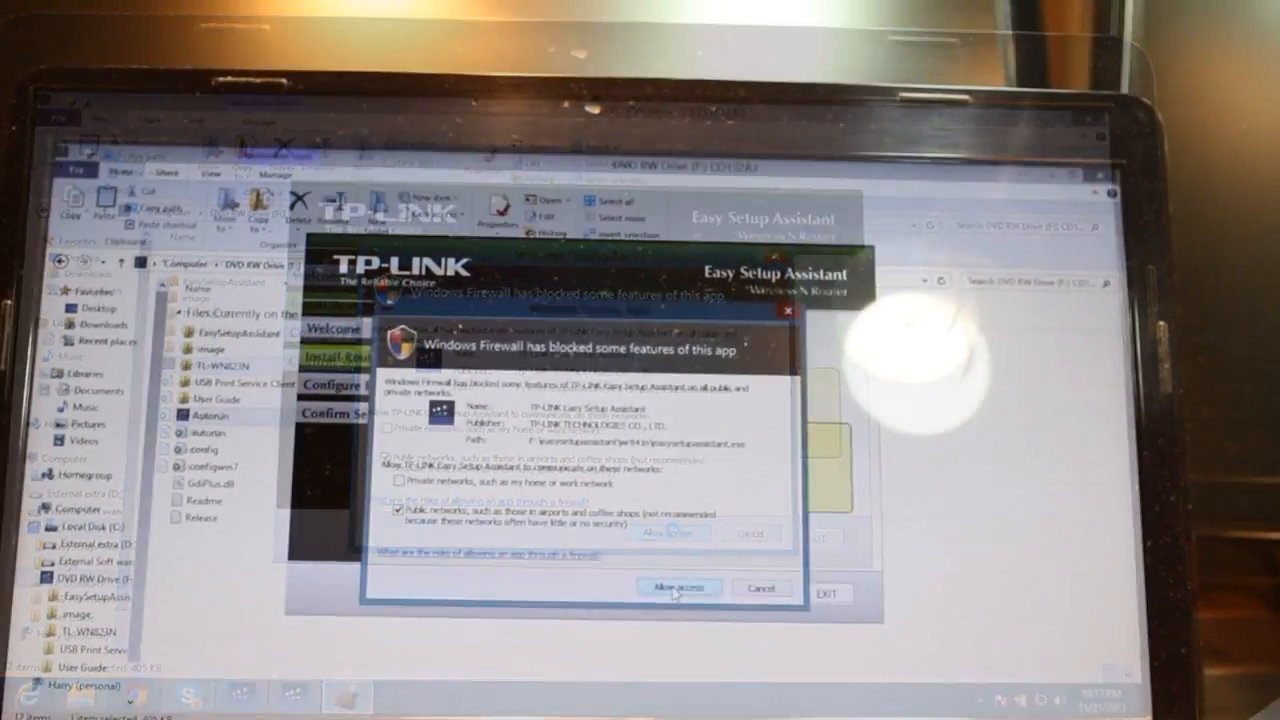
{"action": "left_click", "coordinate": [678, 587]}
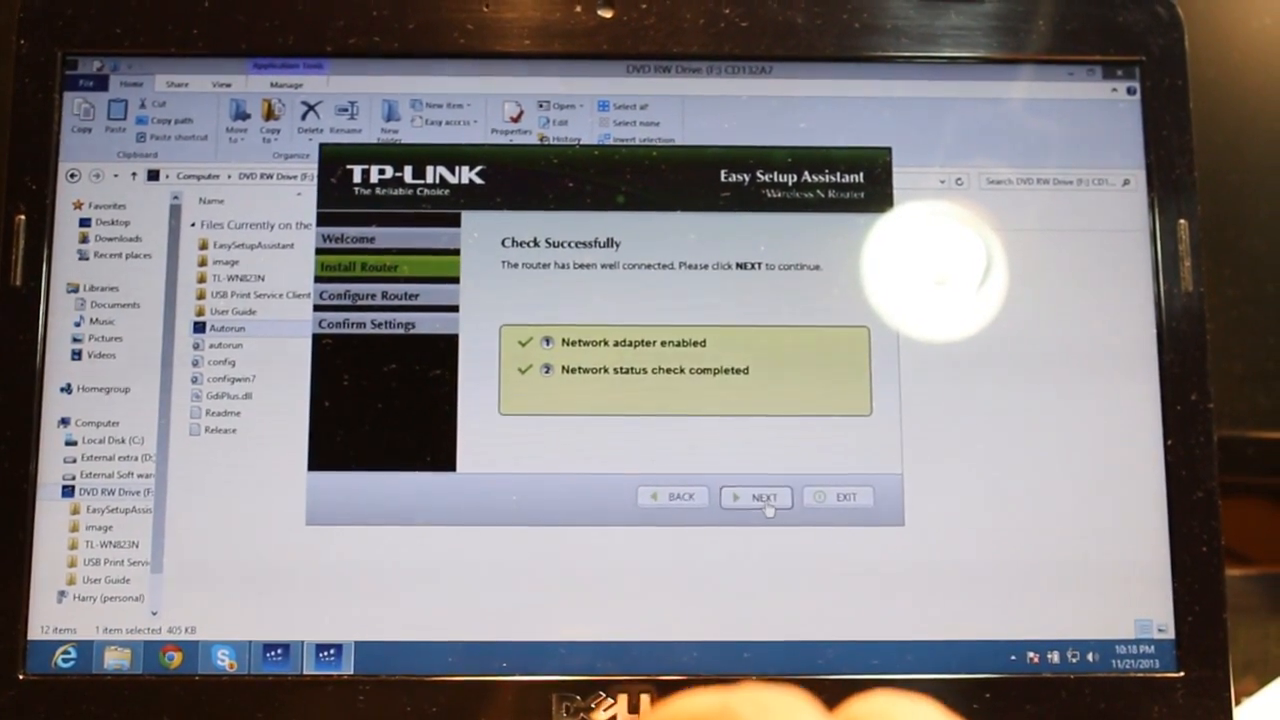
- Choose PPPoE and submit ISP user name admin with its password
{"action": "left_click", "coordinate": [757, 497]}
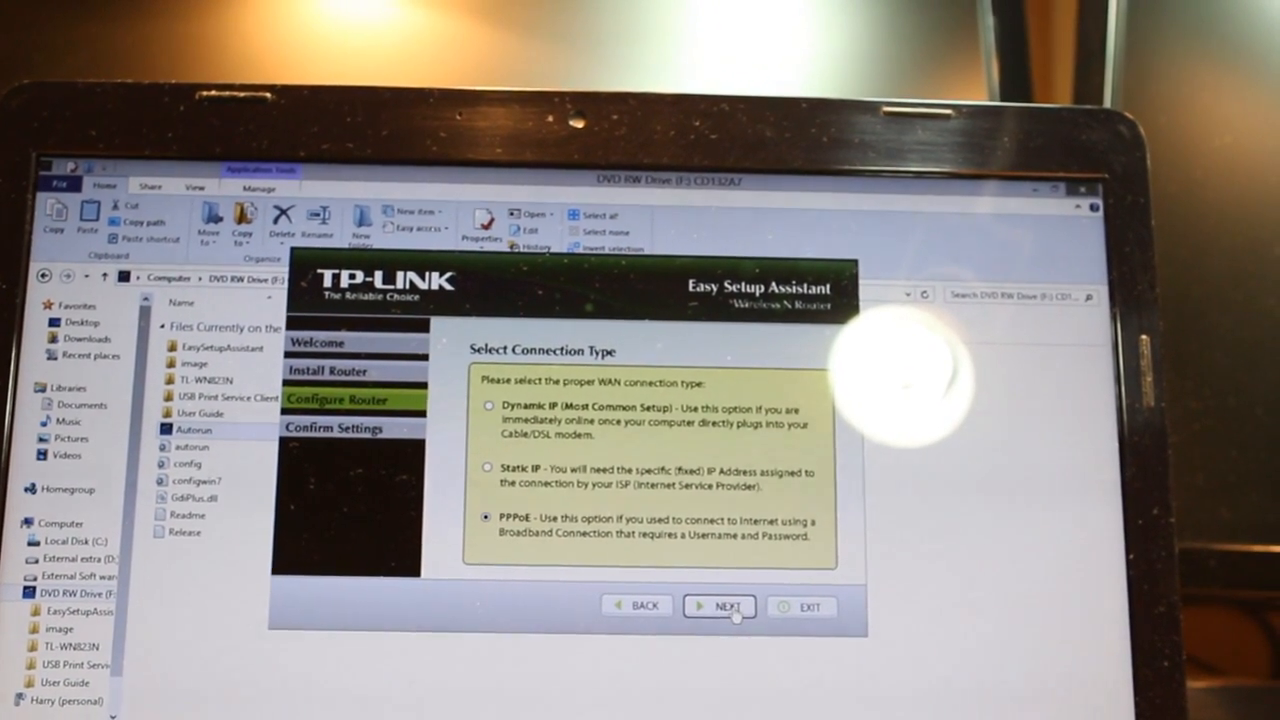
{"action": "left_click", "coordinate": [720, 606]}
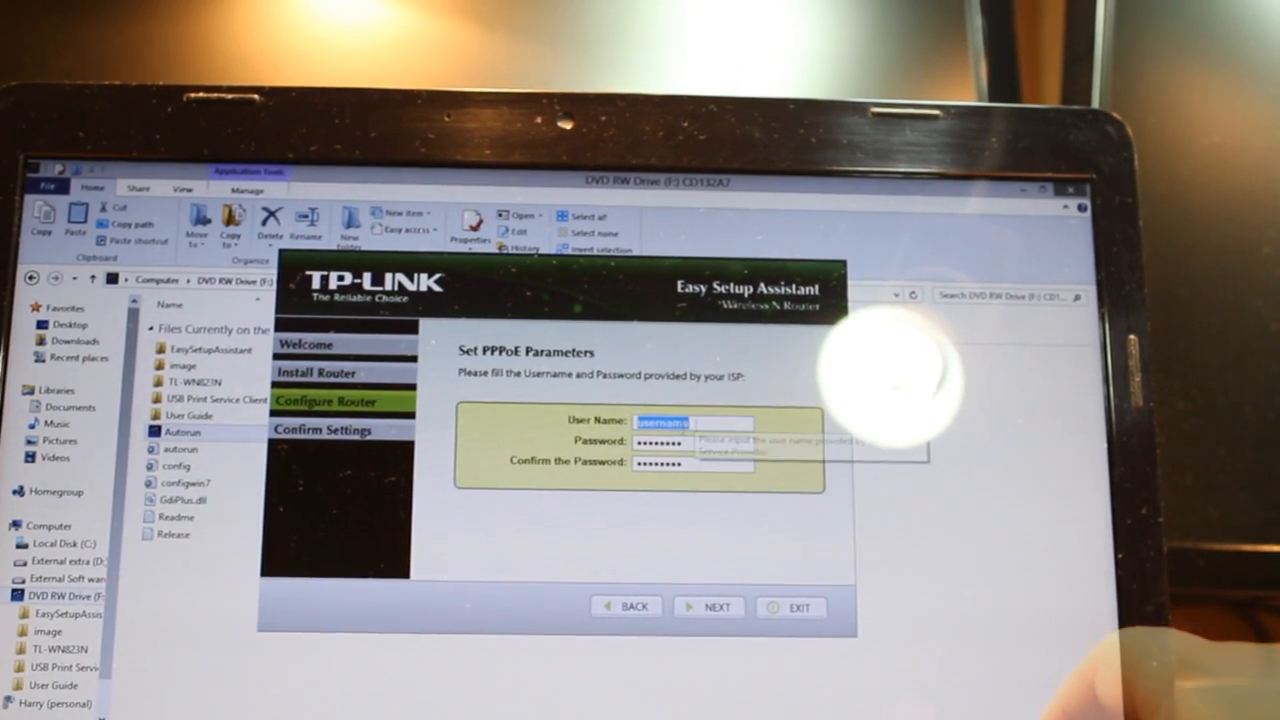
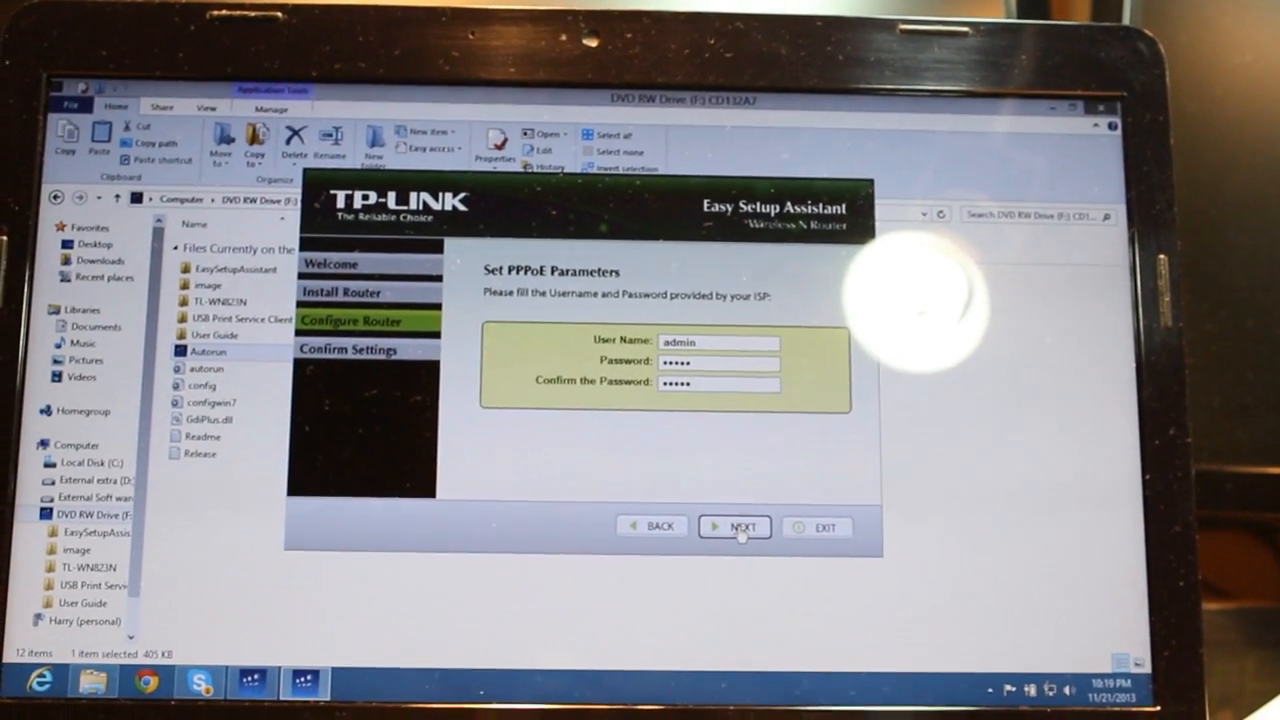
{"action": "left_click", "coordinate": [735, 527]}
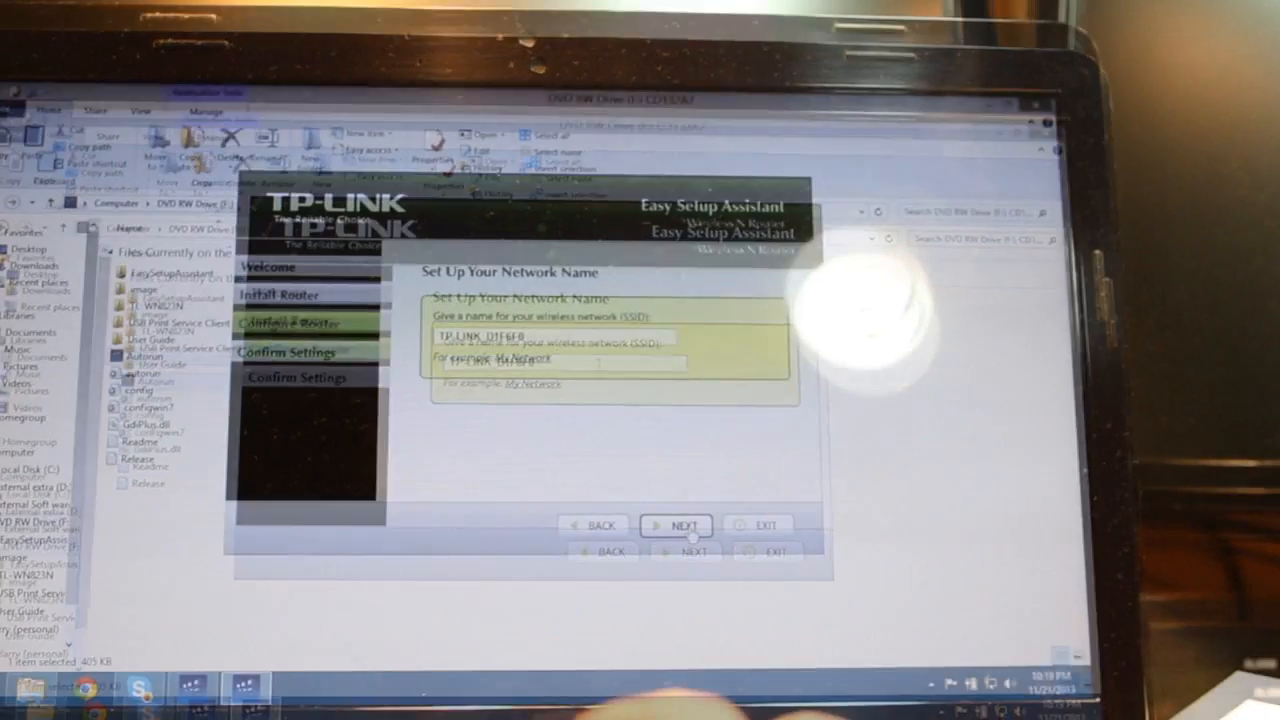
{"action": "left_click", "coordinate": [676, 525]}
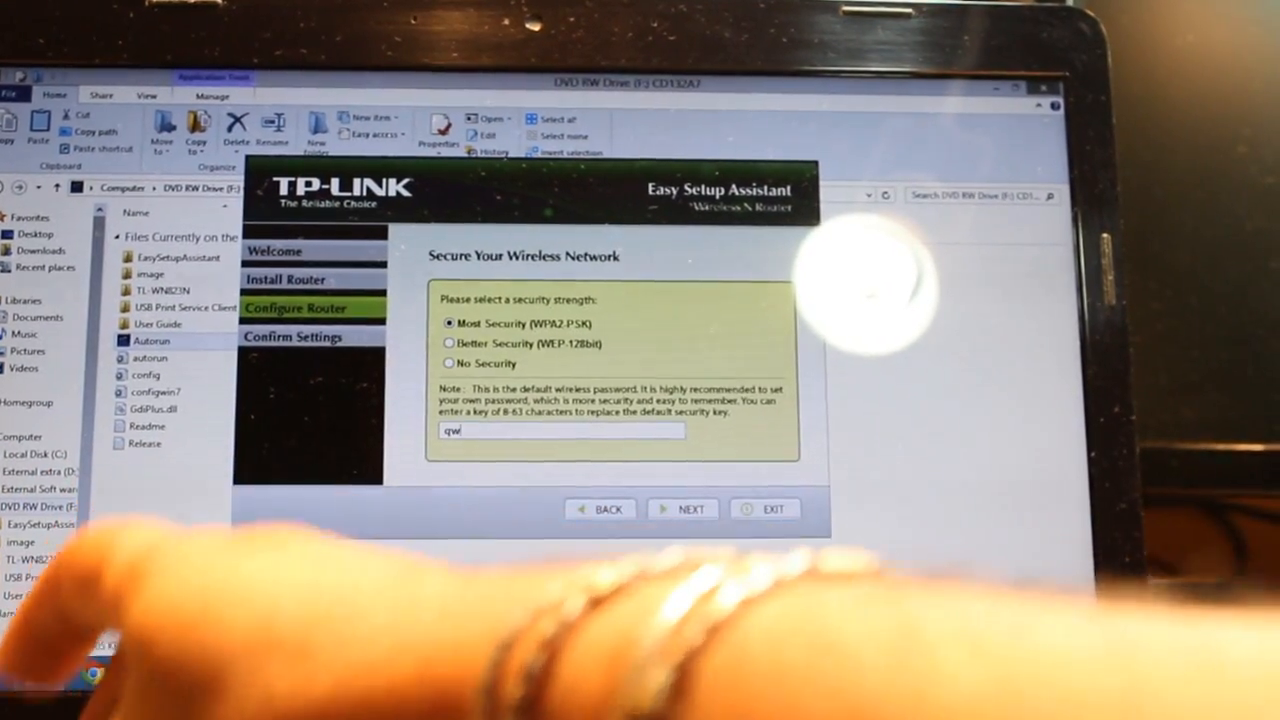
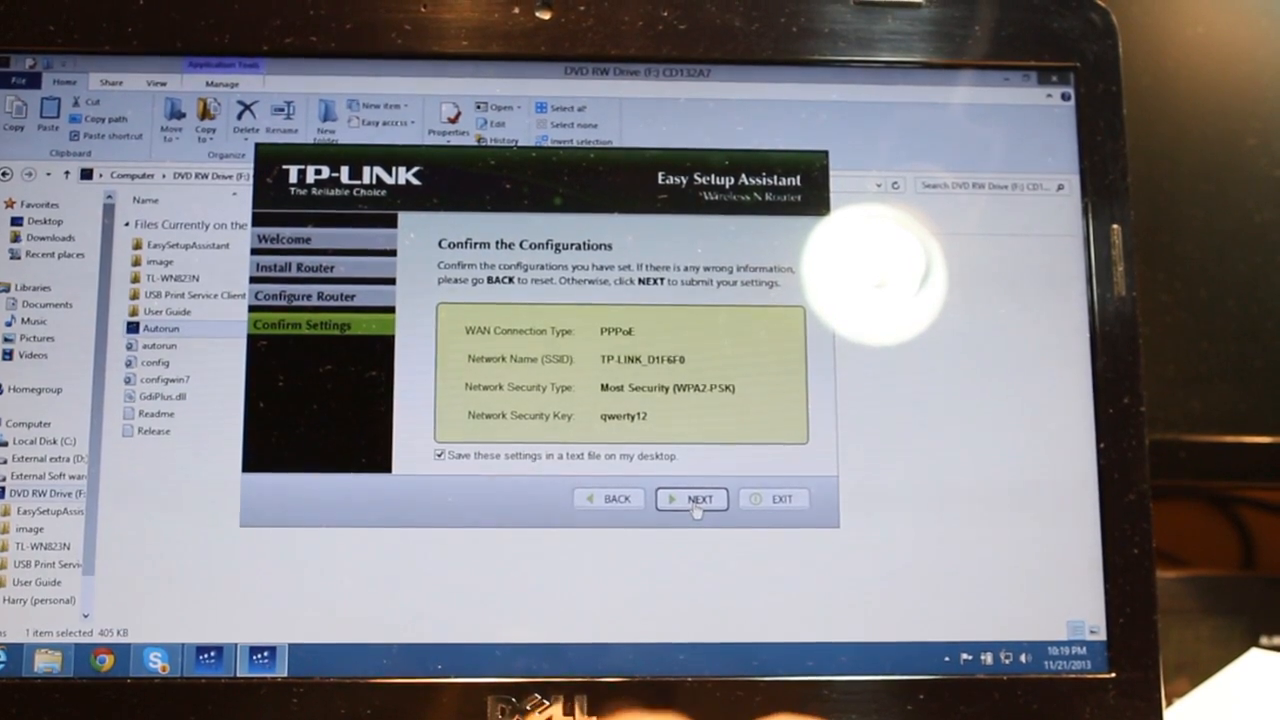
- Submit the configuration and acknowledge Router Settings.txt saved on the desktop
{"action": "left_click", "coordinate": [692, 499]}
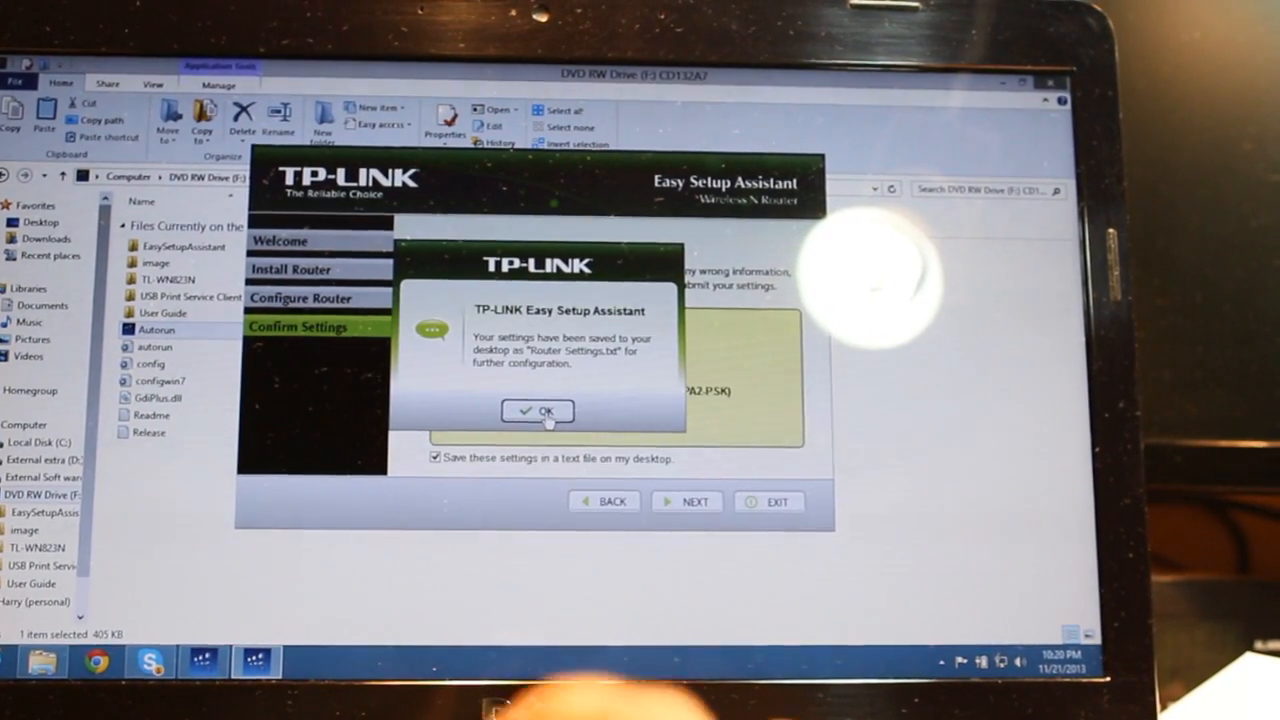
{"action": "left_click", "coordinate": [538, 411]}
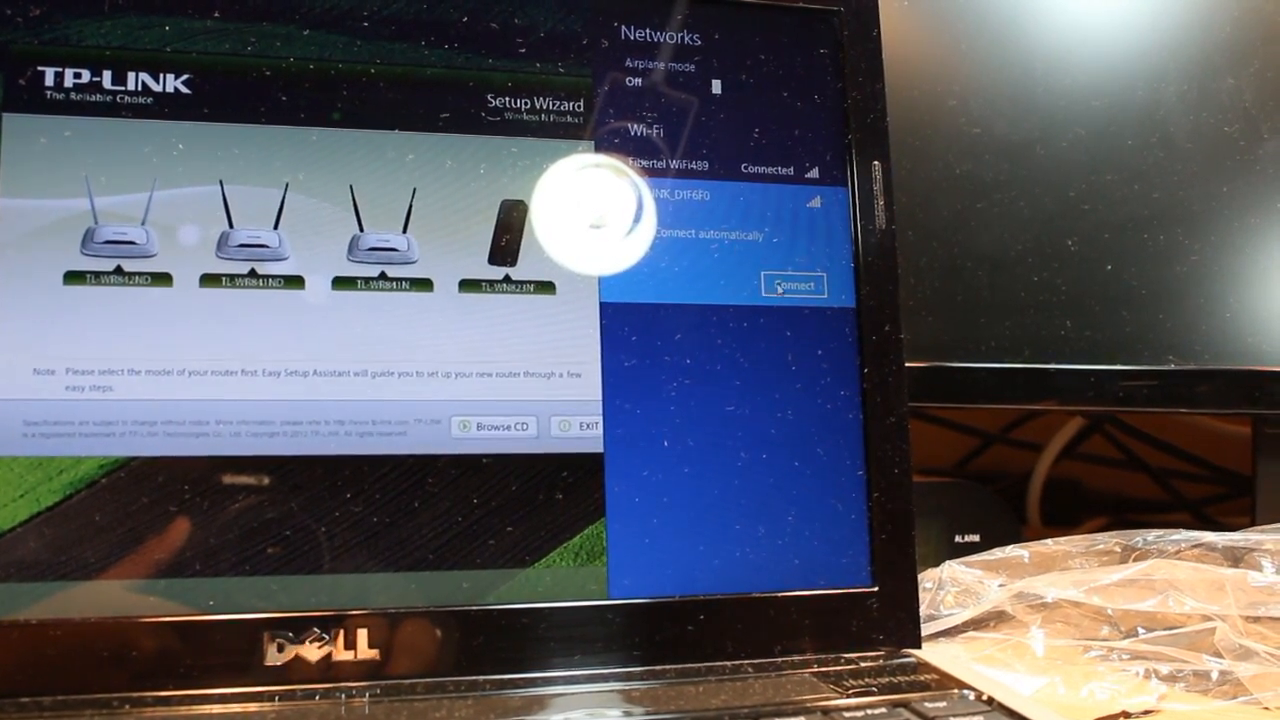
- Connect the laptop to TP-LINK_D1F6F0 and quit the setup wizard
{"action": "left_click", "coordinate": [793, 286]}
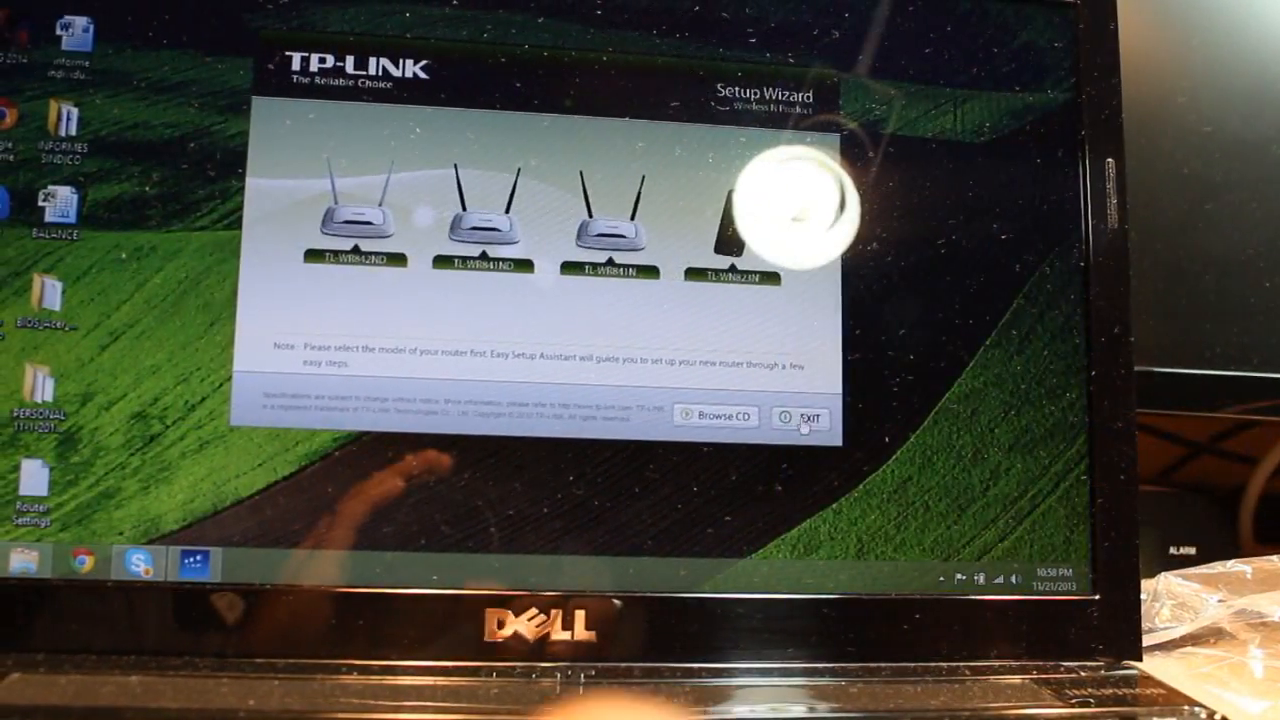
{"action": "left_click", "coordinate": [810, 417]}
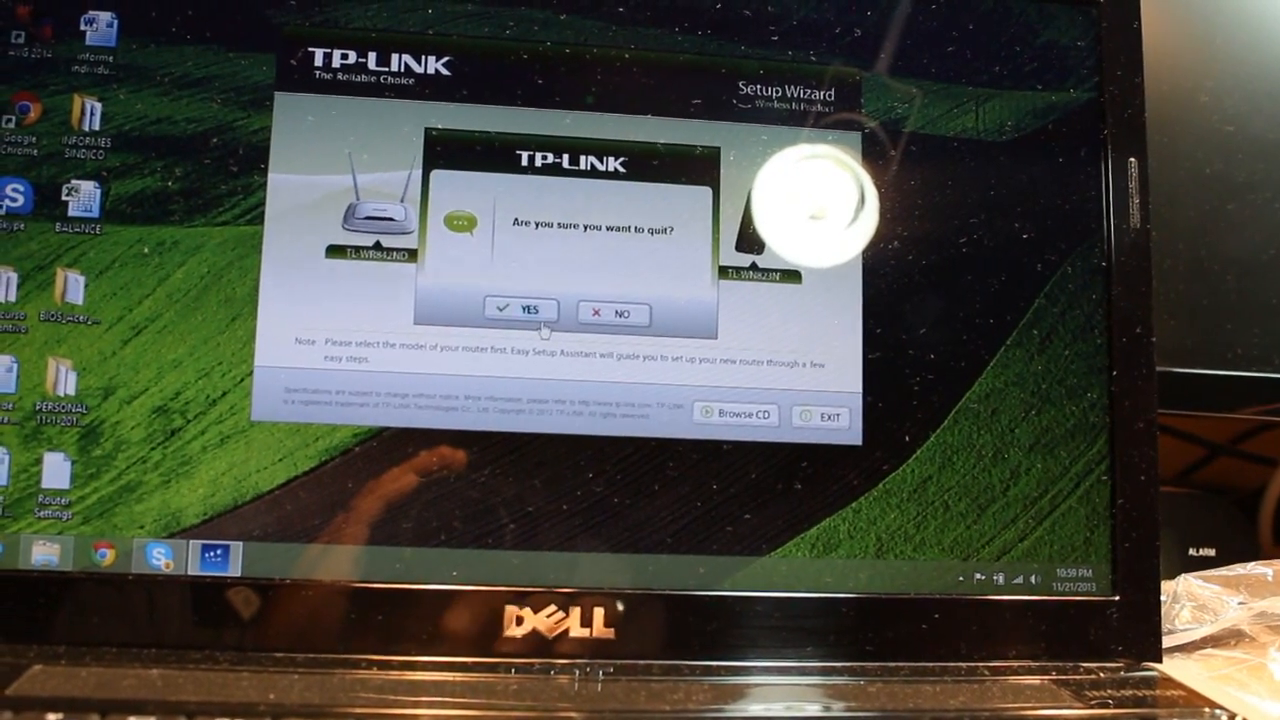
{"action": "left_click", "coordinate": [520, 312]}
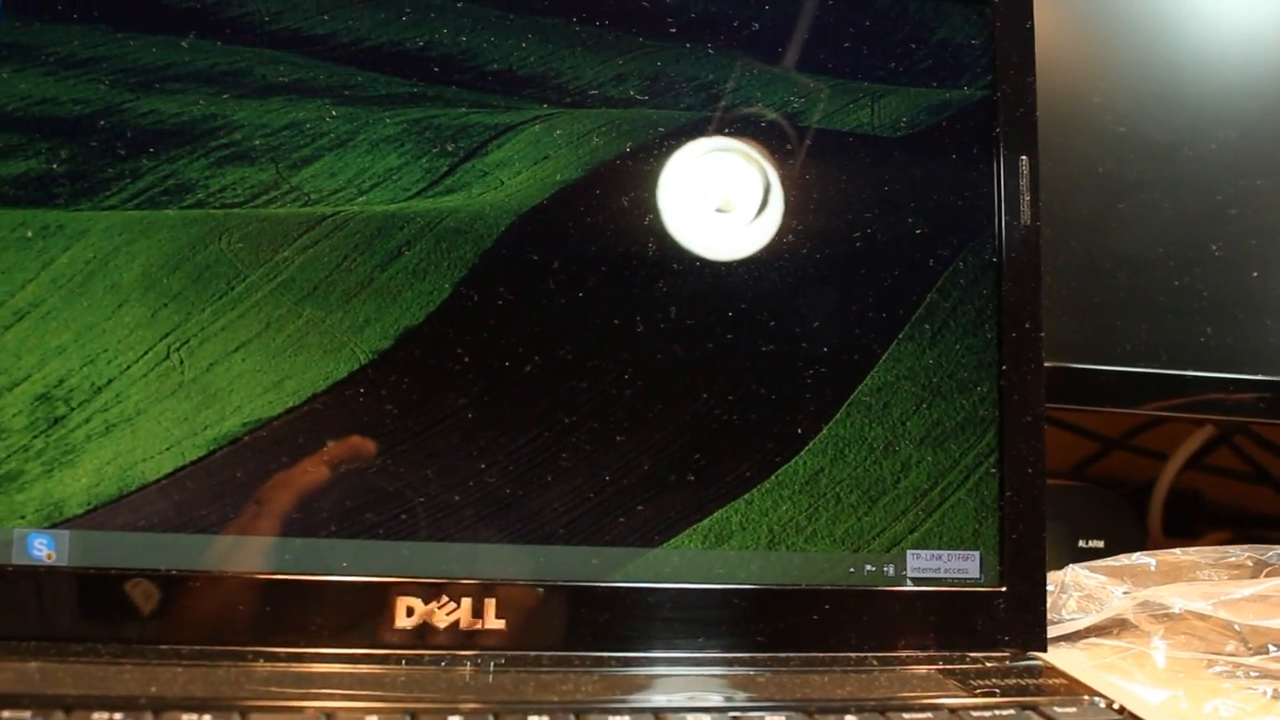